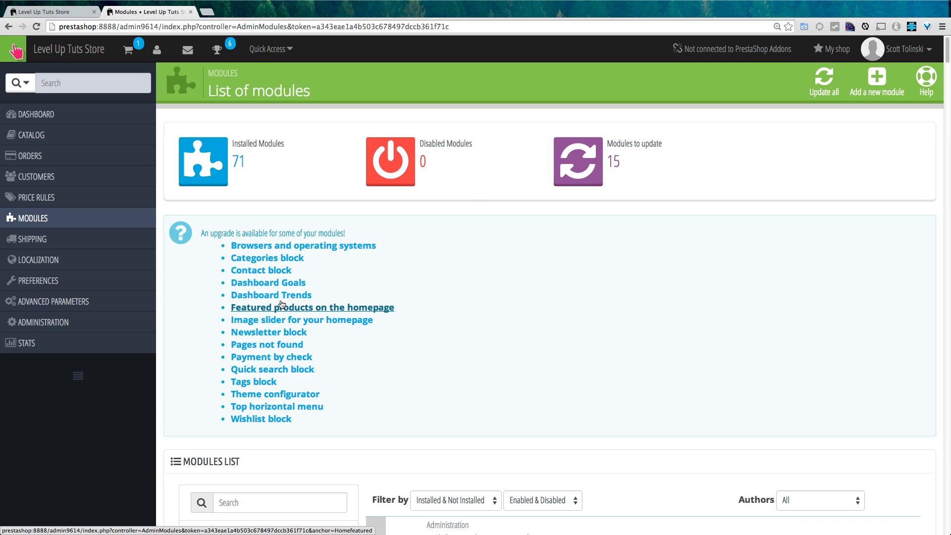
mouse_move(270, 295)
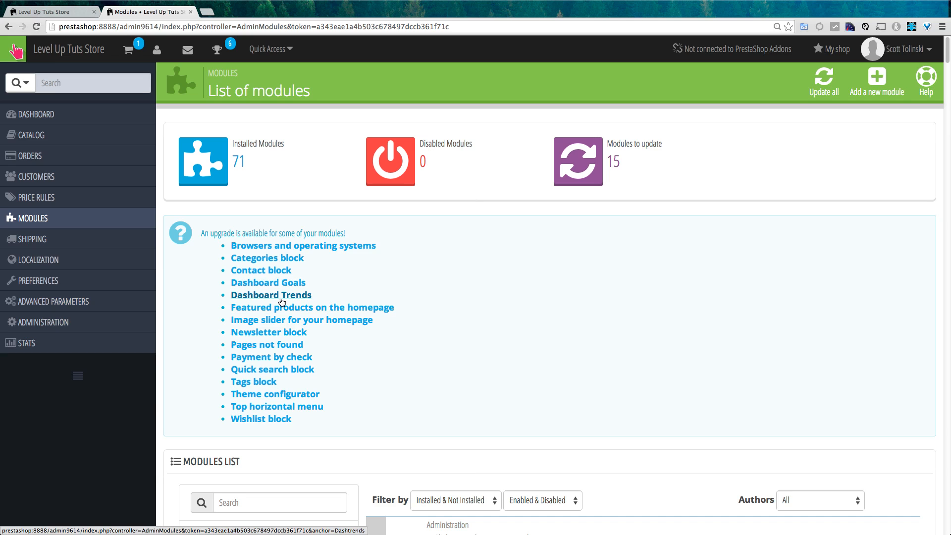
Filter the modules list by 'ref' so the Referral Program module appears
scroll("down", 3)
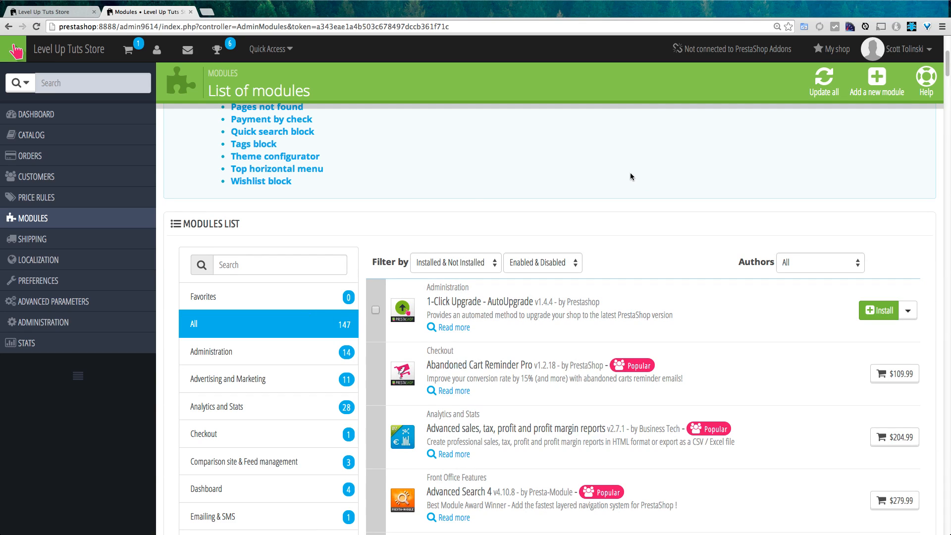
mouse_move(278, 198)
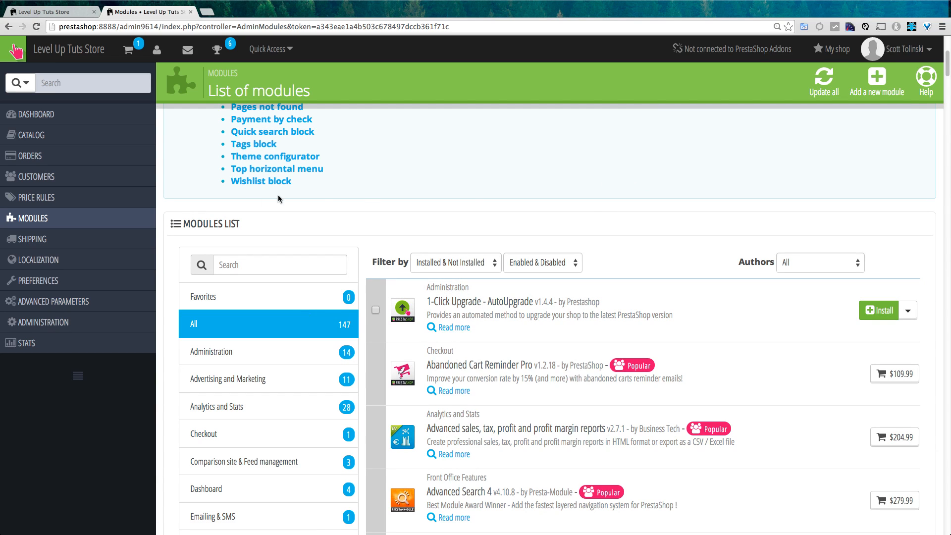
left_click(280, 265)
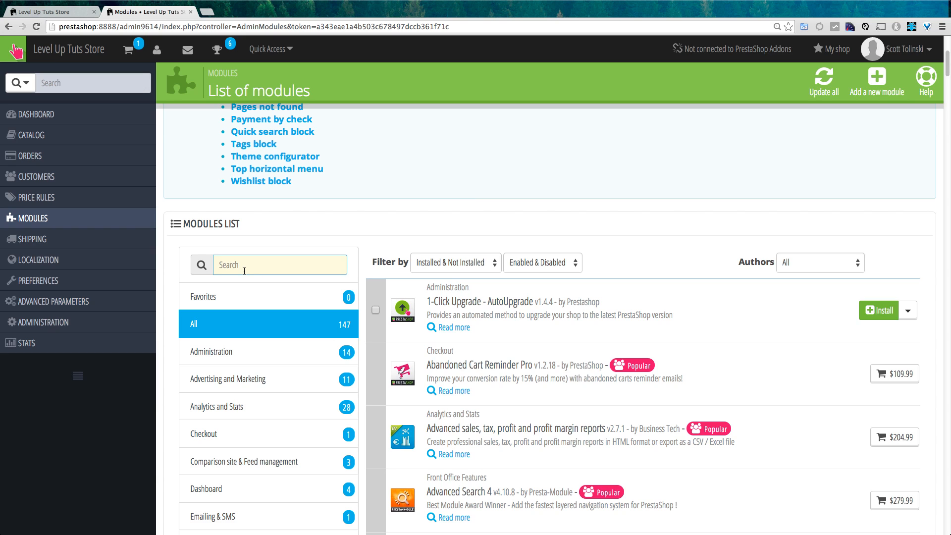
type("ref")
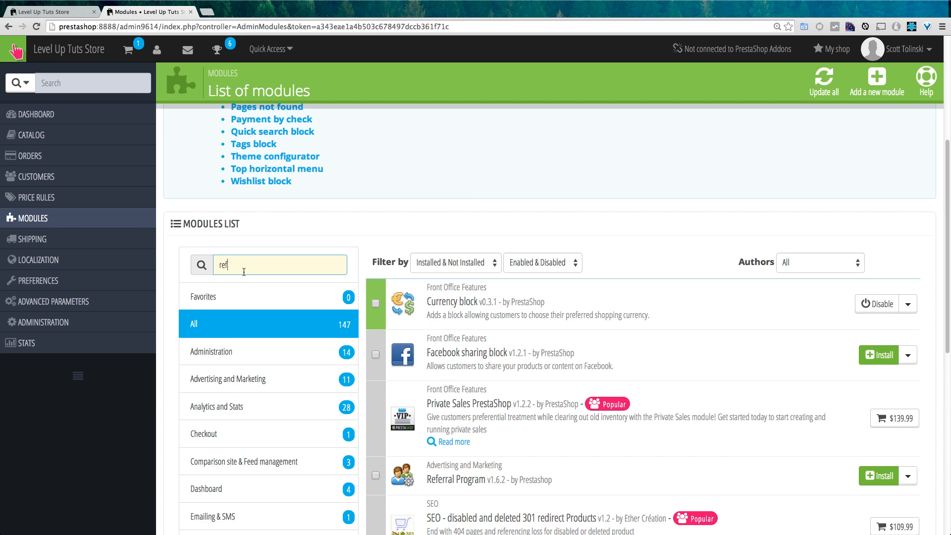
scroll("down", 3)
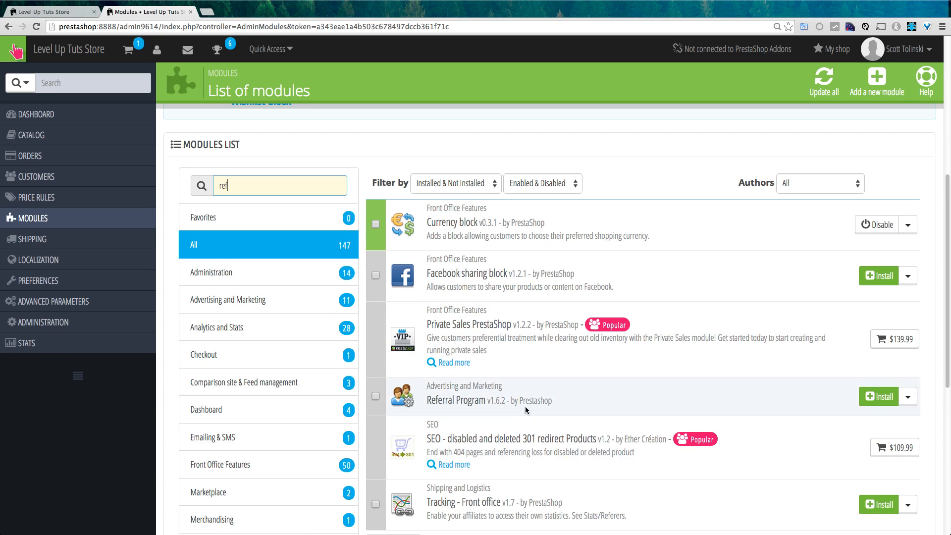
mouse_move(869, 386)
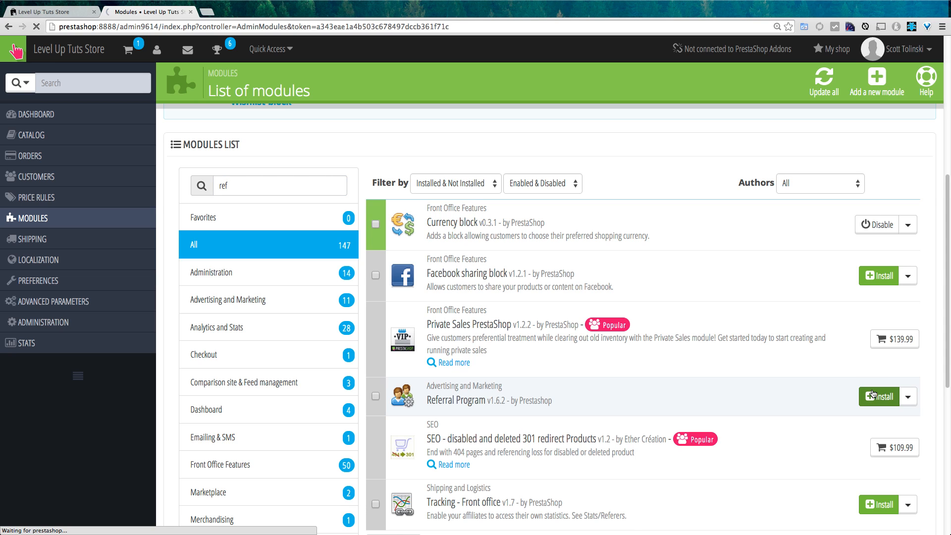
Install the Referral Program module and look over its default sponsor and friends settings
left_click(878, 397)
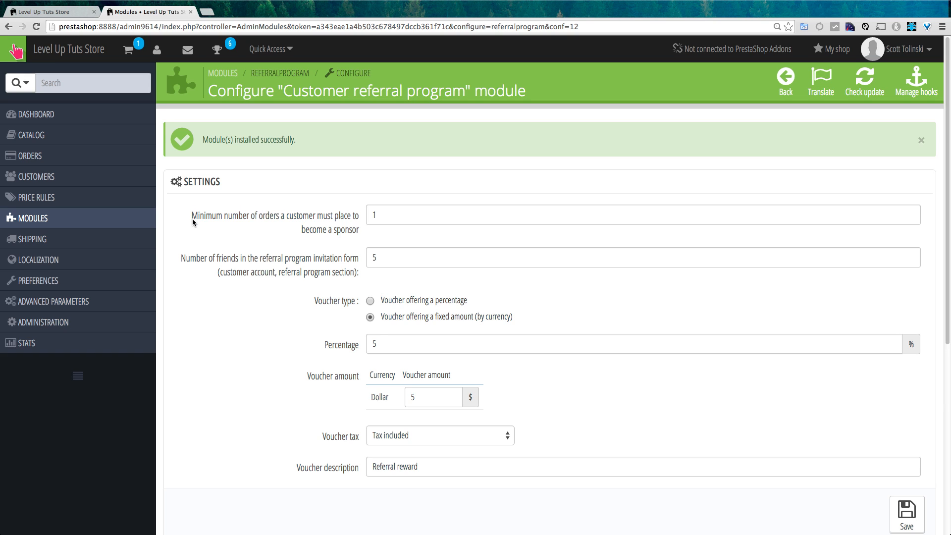
mouse_move(196, 223)
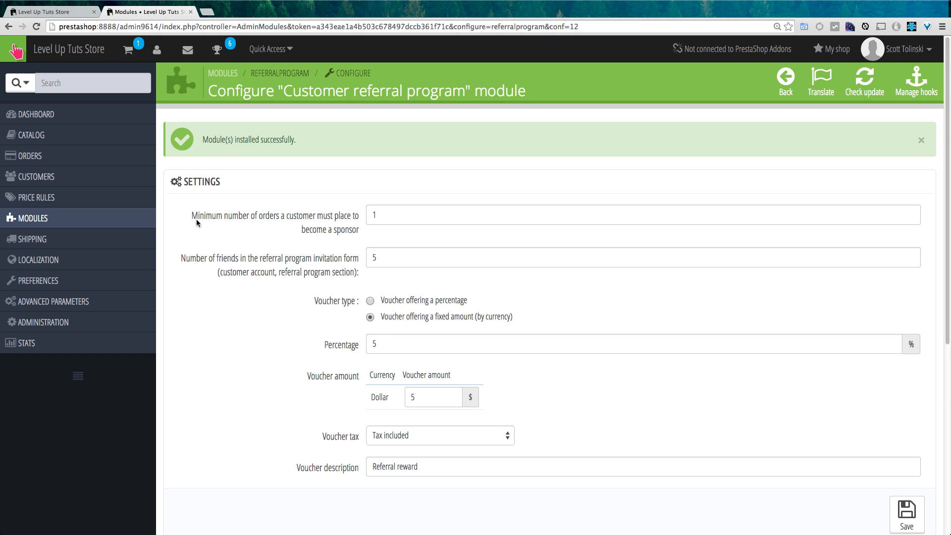
left_click(642, 215)
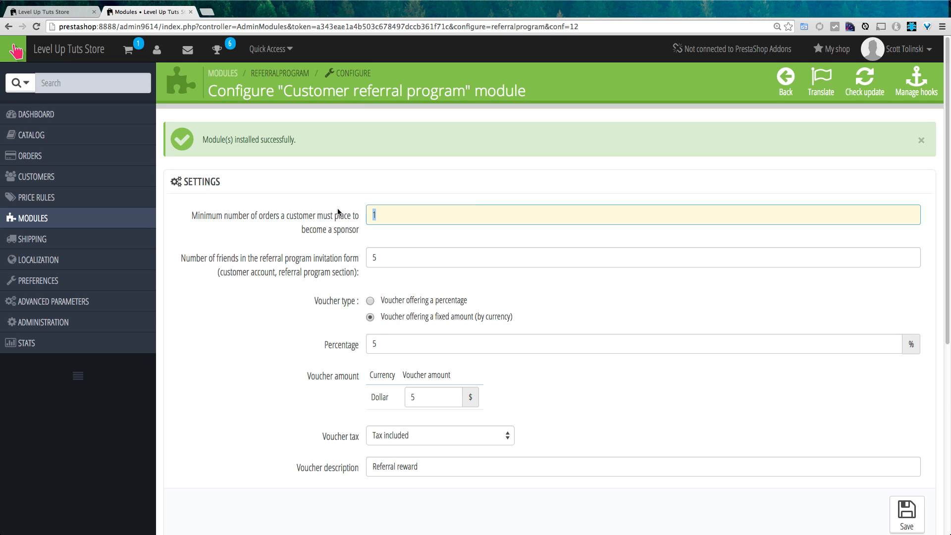
mouse_move(339, 213)
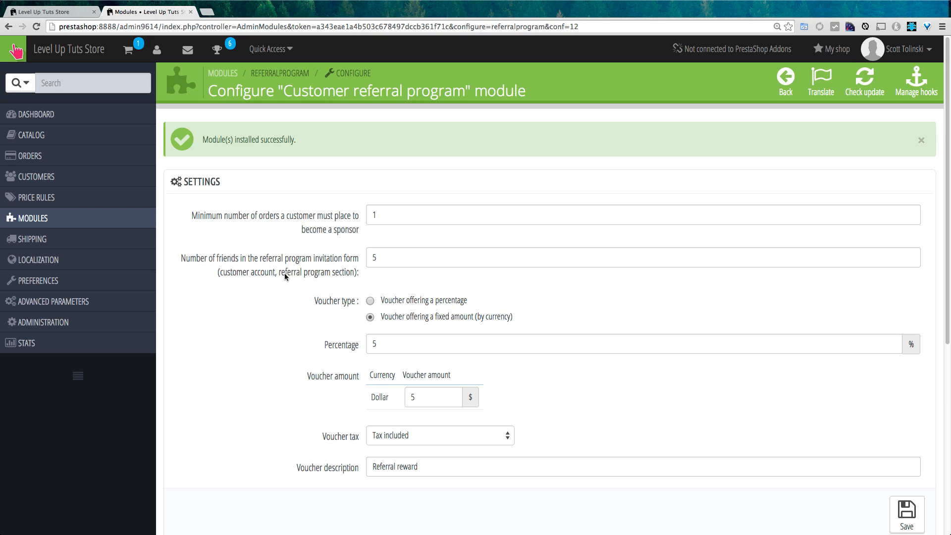
double_click(293, 271)
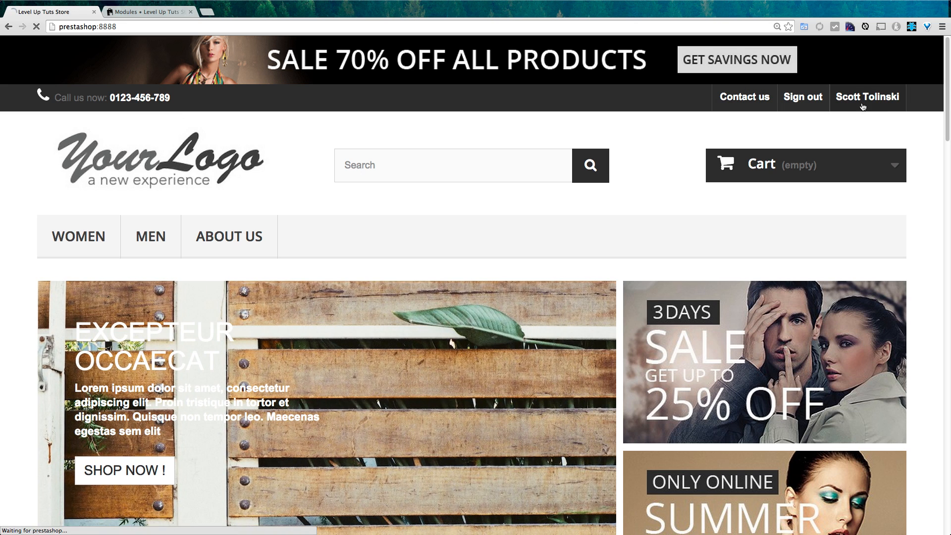
Reach the customer account's Referral Program page showing the $5.00 discount and 1-order requirement
left_click(867, 98)
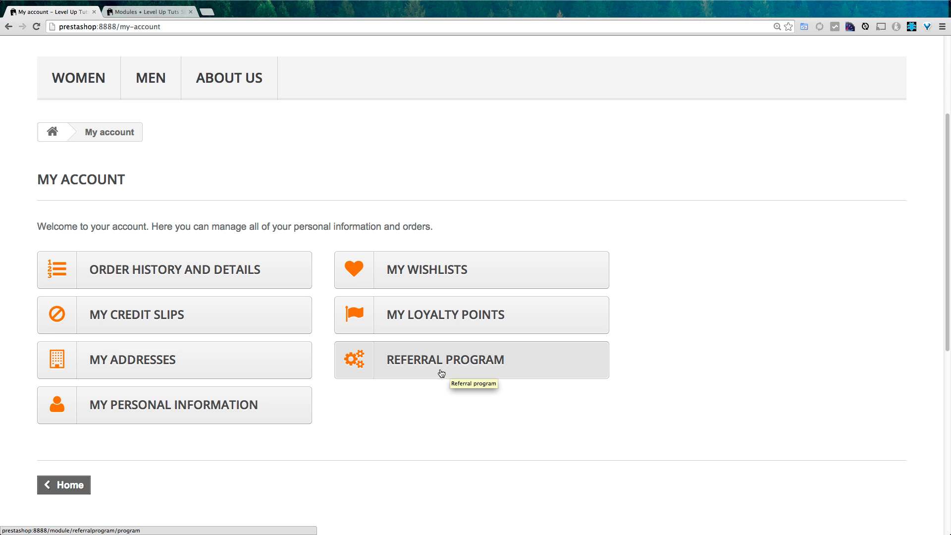
left_click(444, 358)
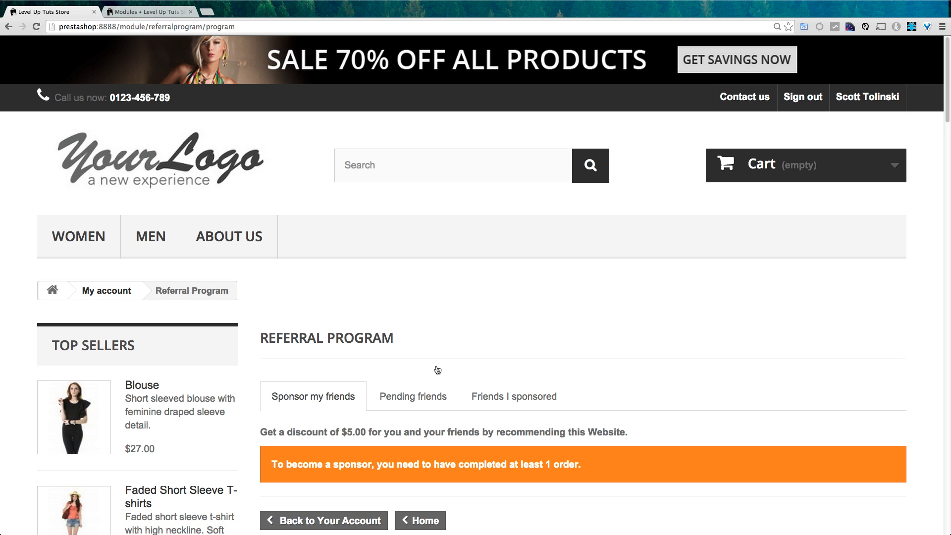
scroll("down", 3)
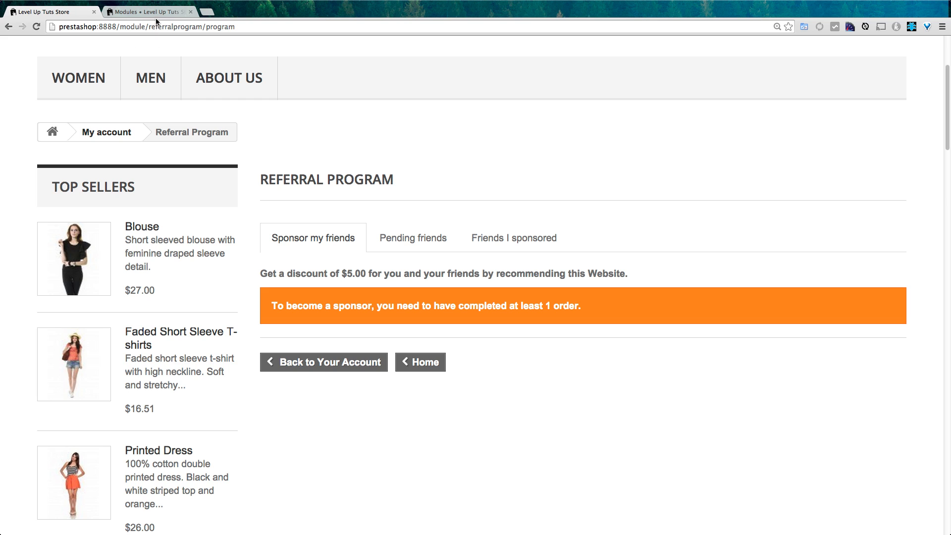
Review the voucher percentage and amount and keep the voucher tax option as Tax included
left_click(148, 12)
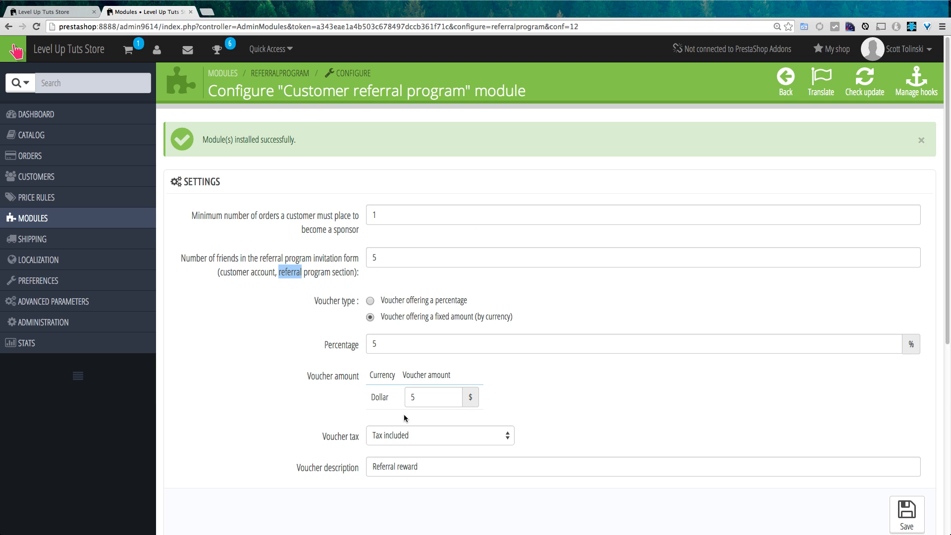
mouse_move(390, 257)
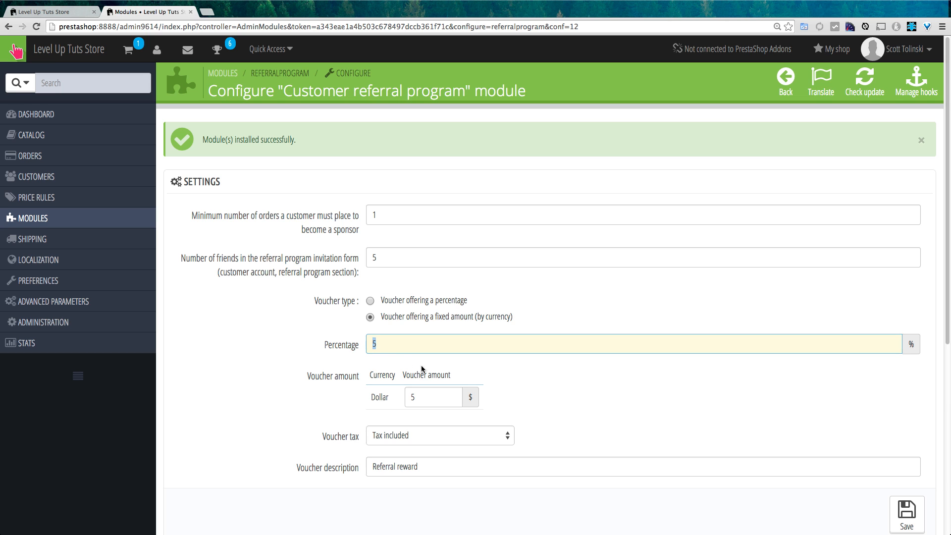
left_click(433, 398)
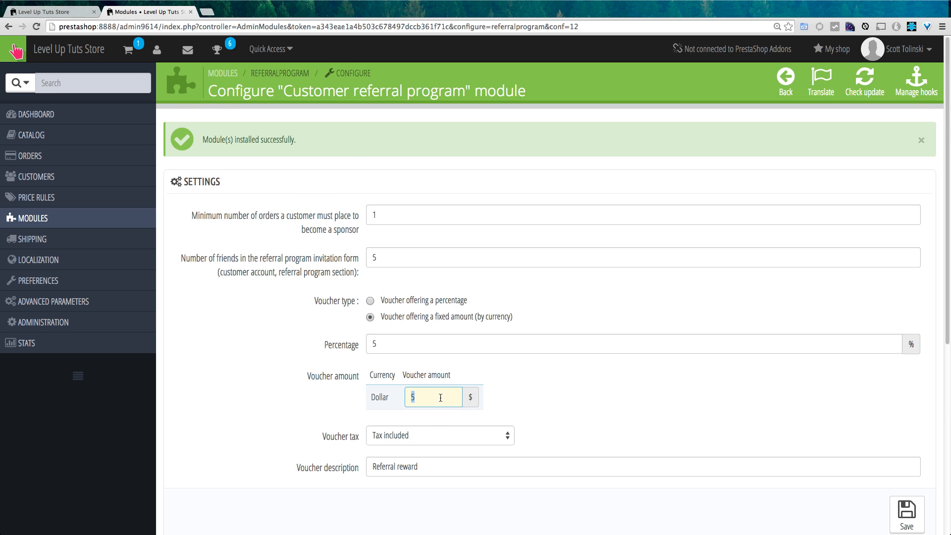
scroll("down", 3)
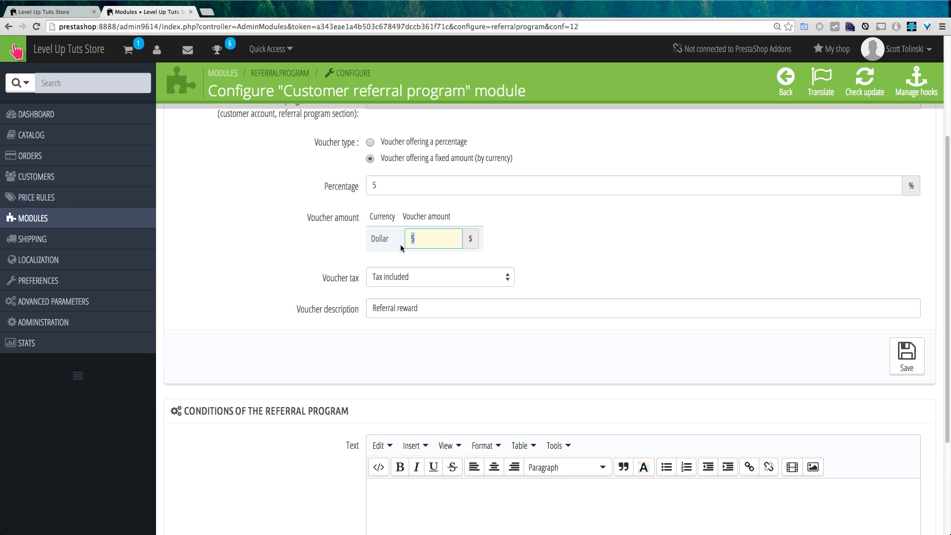
left_click(439, 276)
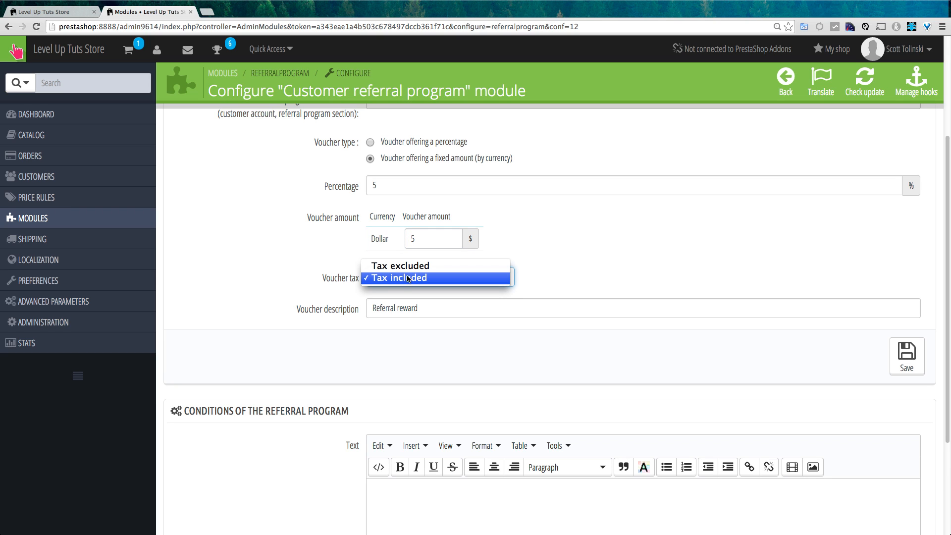
left_click(396, 278)
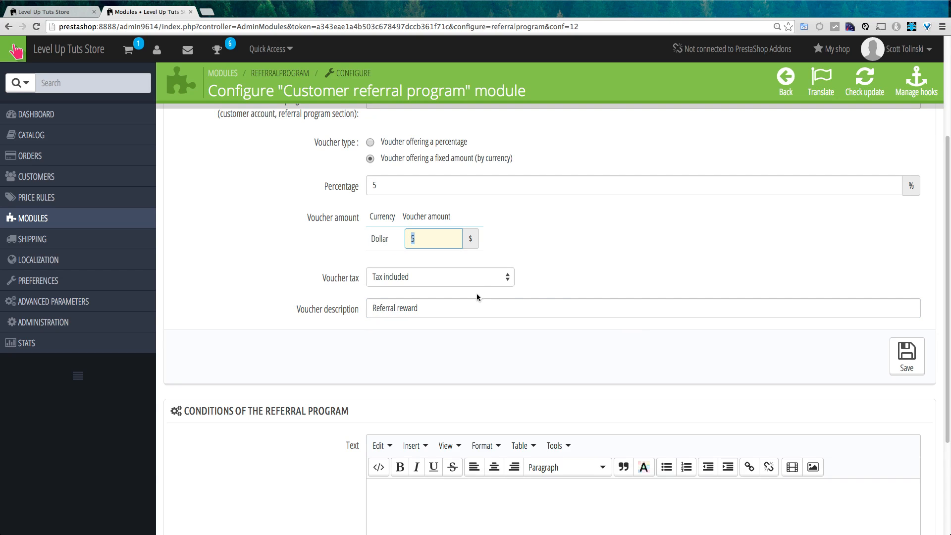
Save the Customer referral program settings with the conditions text left empty
scroll("down", 3)
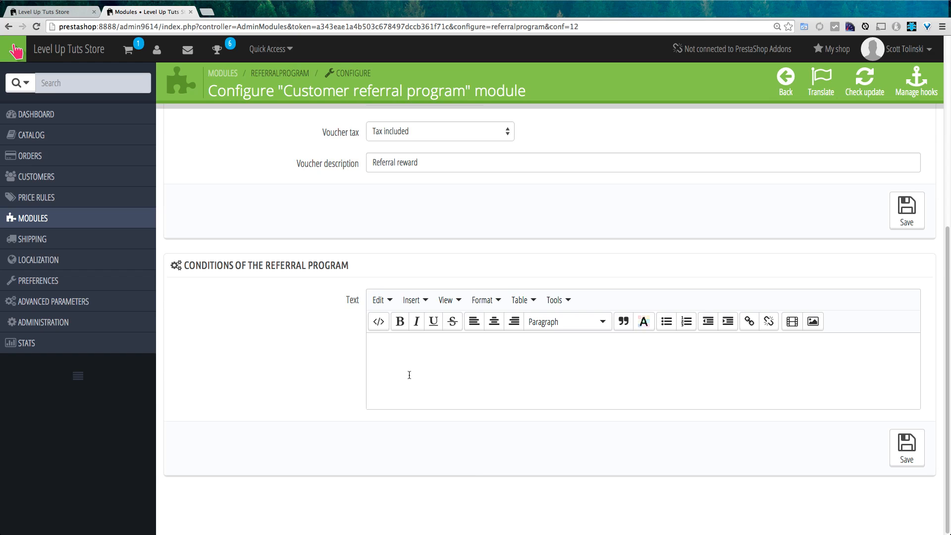
mouse_move(278, 247)
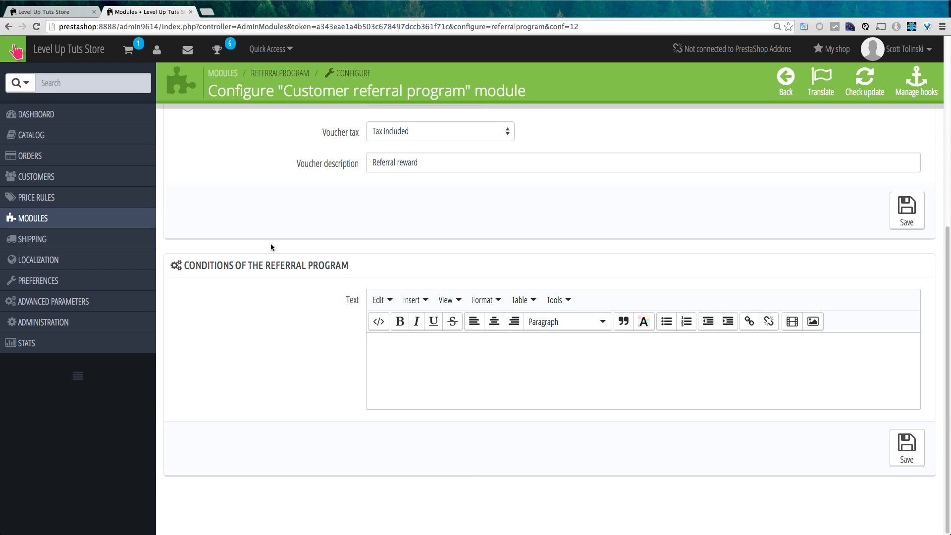
mouse_move(607, 304)
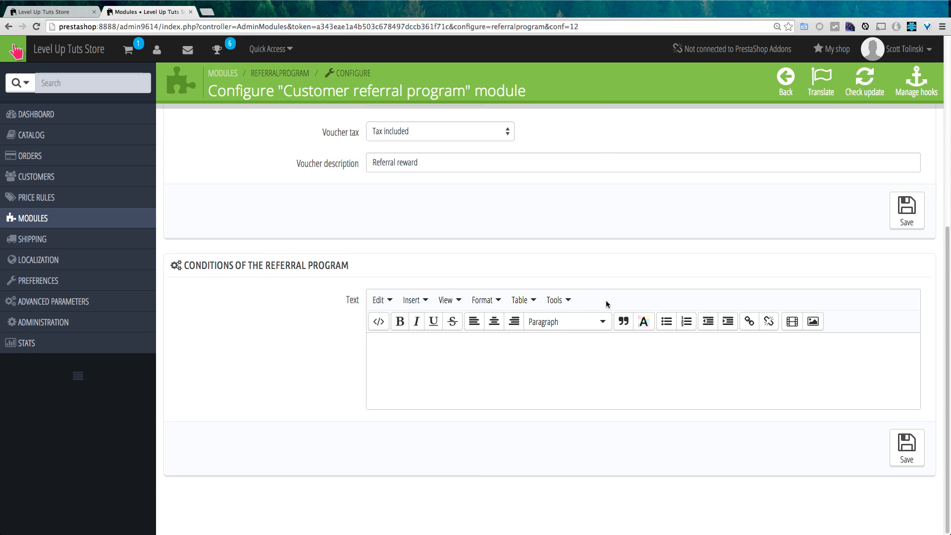
mouse_move(632, 253)
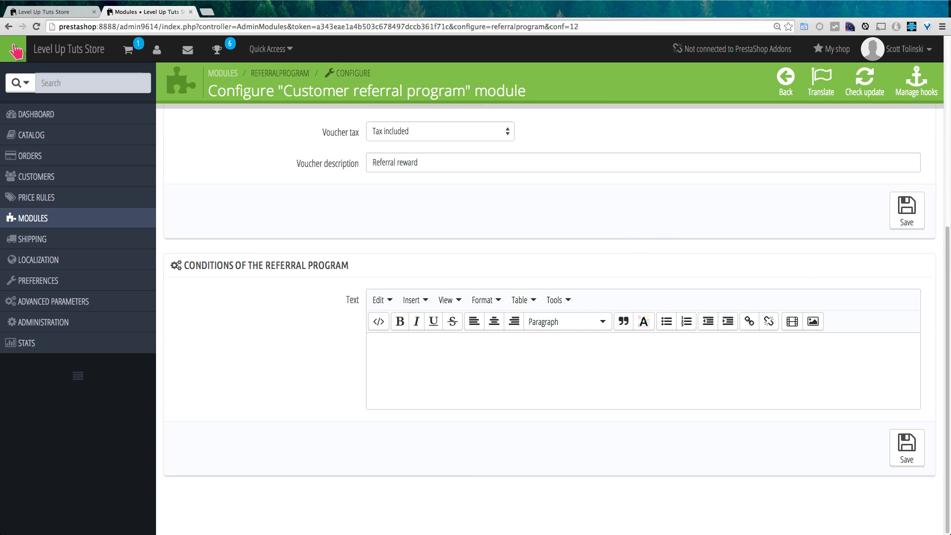
left_click(907, 210)
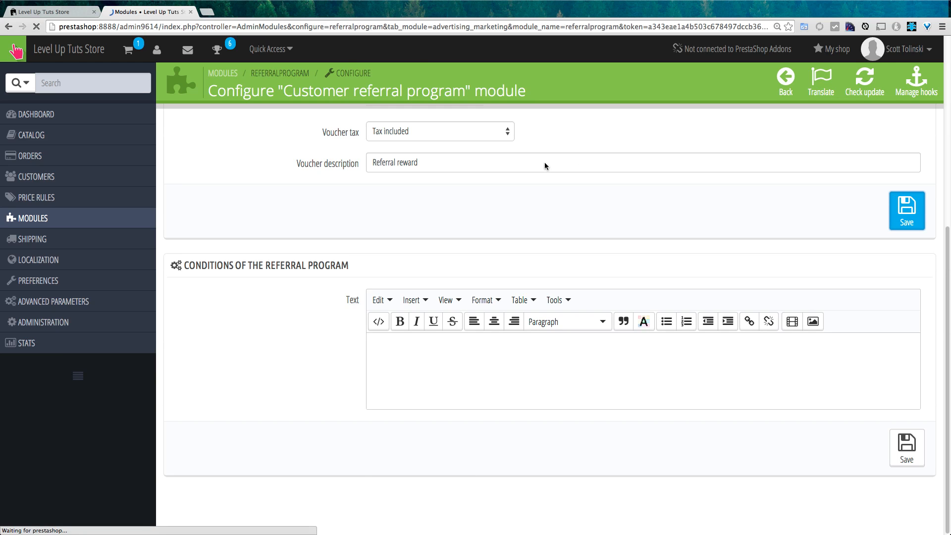
Reach the details of order FNPQDCGGD from the back-office Orders list
left_click(906, 210)
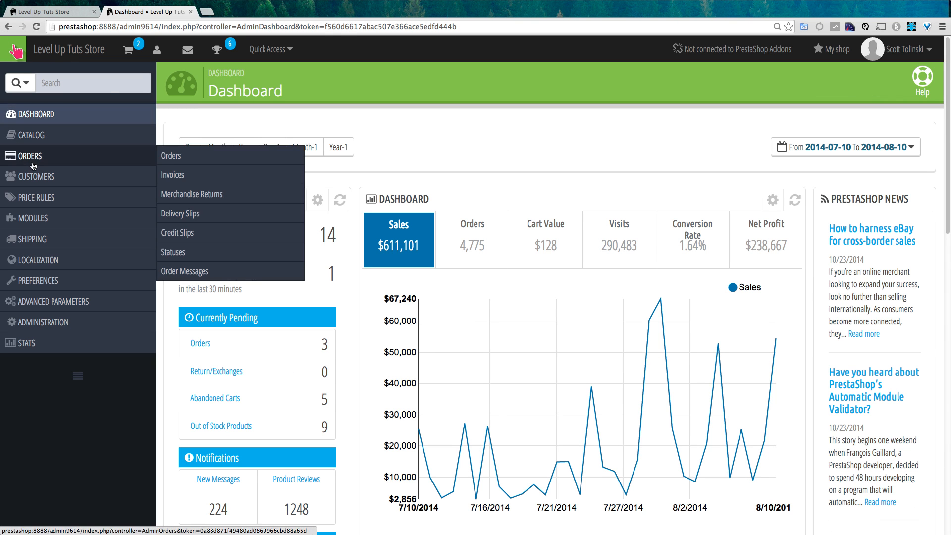
left_click(172, 155)
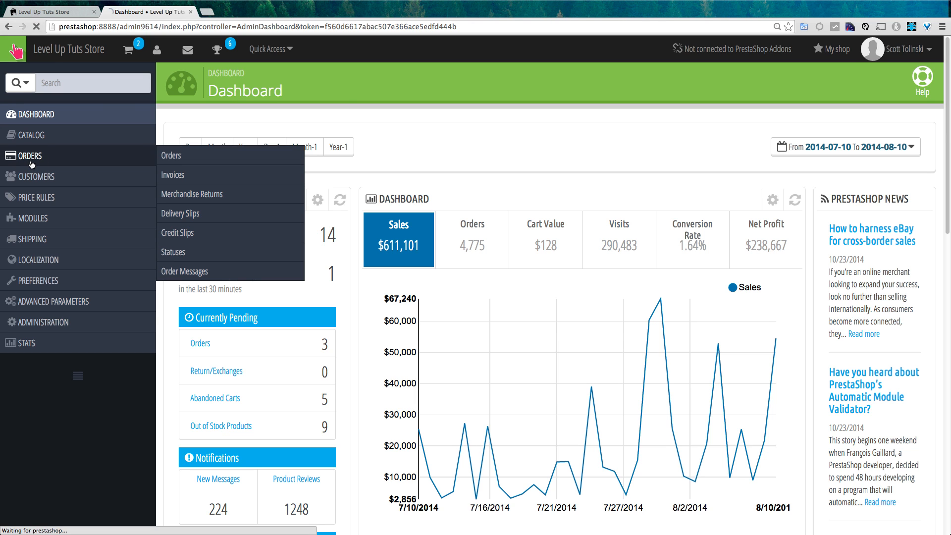
left_click(171, 156)
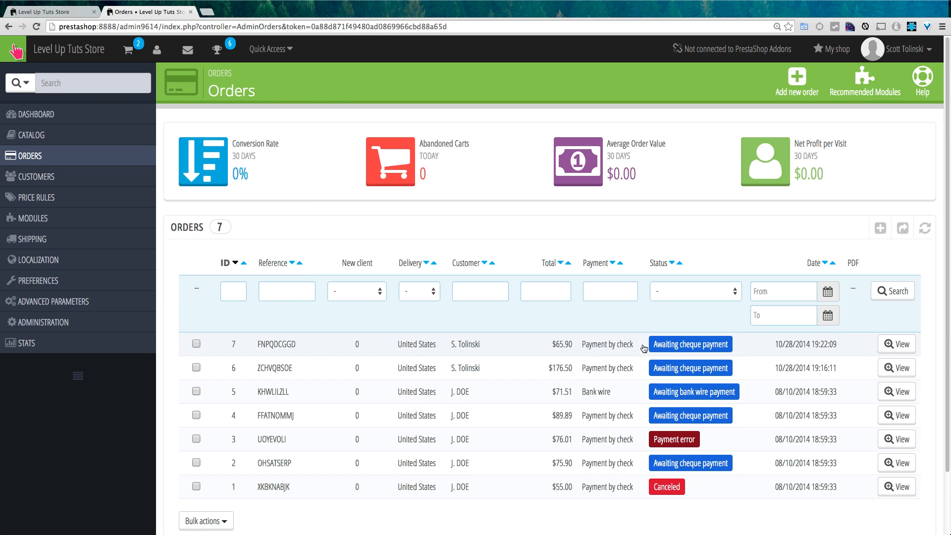
mouse_move(526, 350)
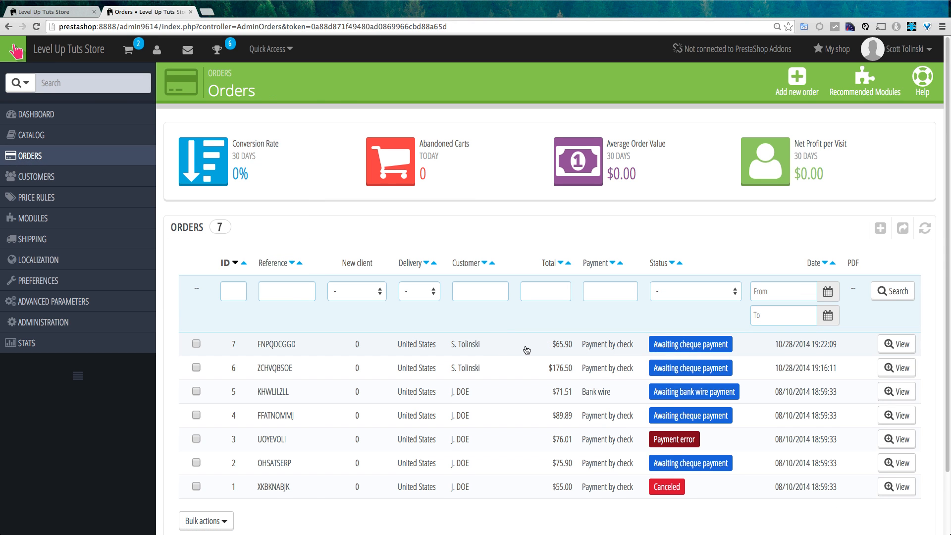
left_click(897, 344)
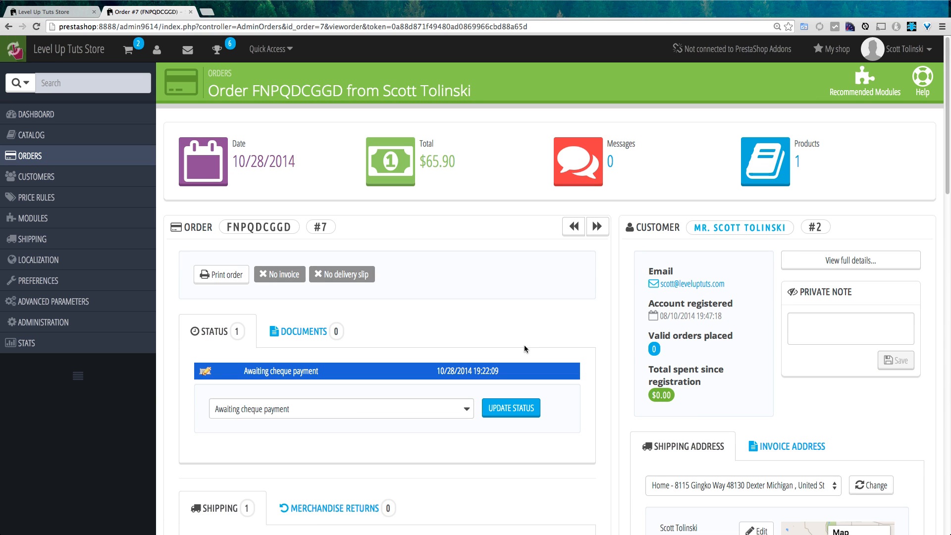
scroll("down", 3)
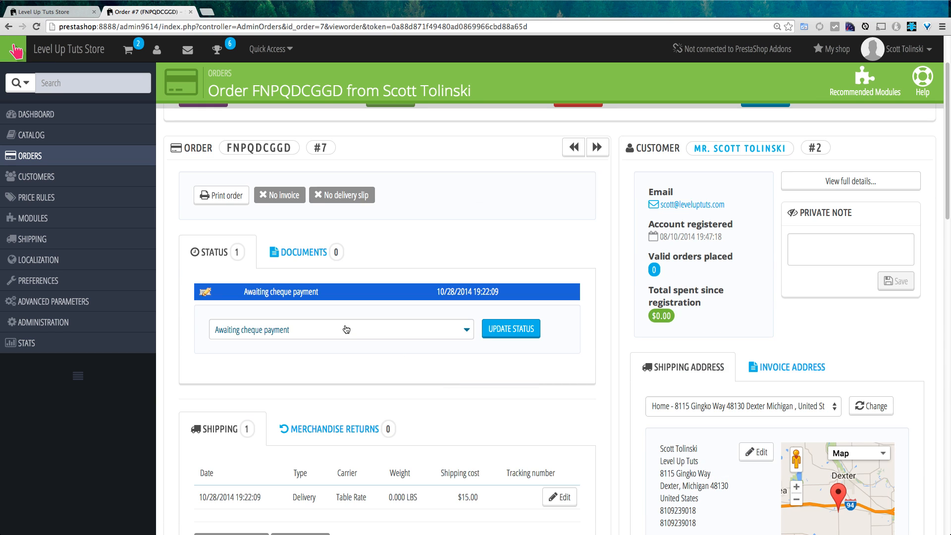
mouse_move(356, 332)
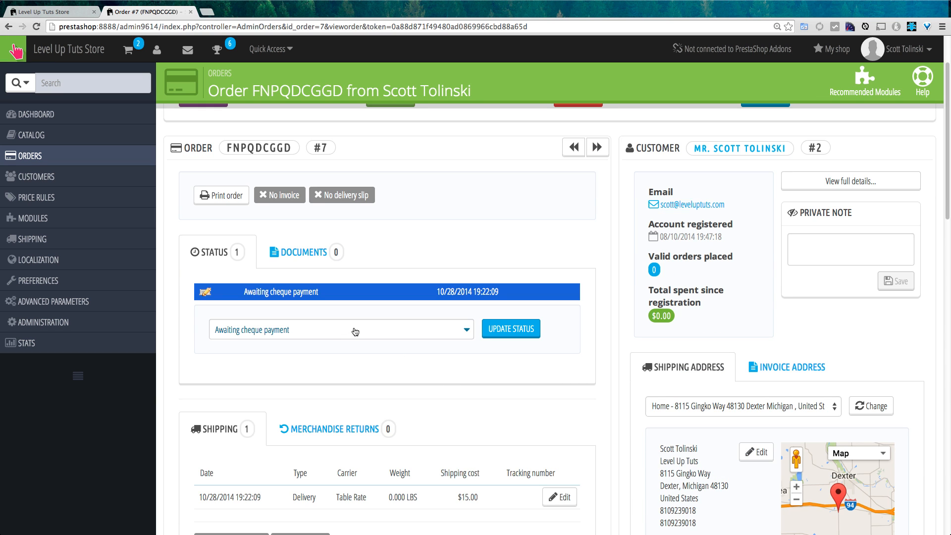
mouse_move(606, 264)
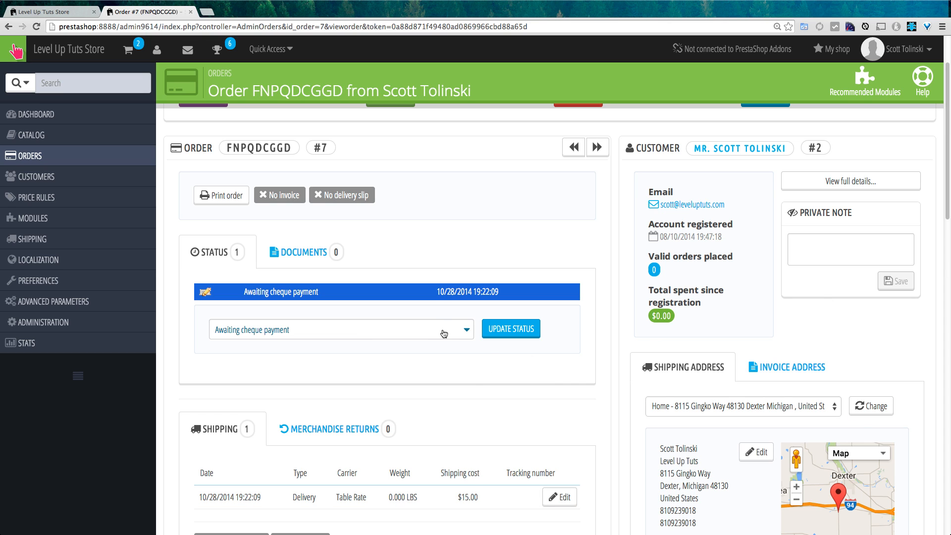
Change the order status from Awaiting cheque payment to Delivered
left_click(339, 329)
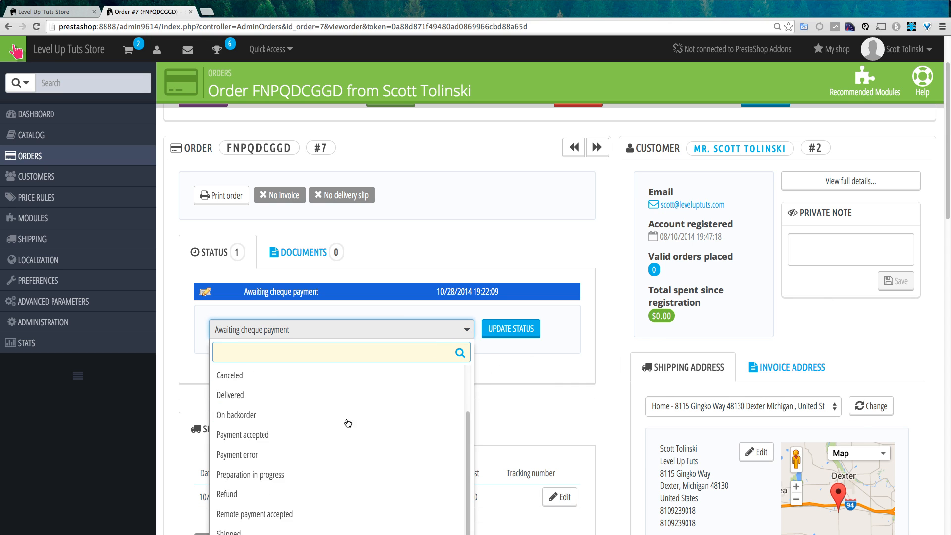
mouse_move(340, 396)
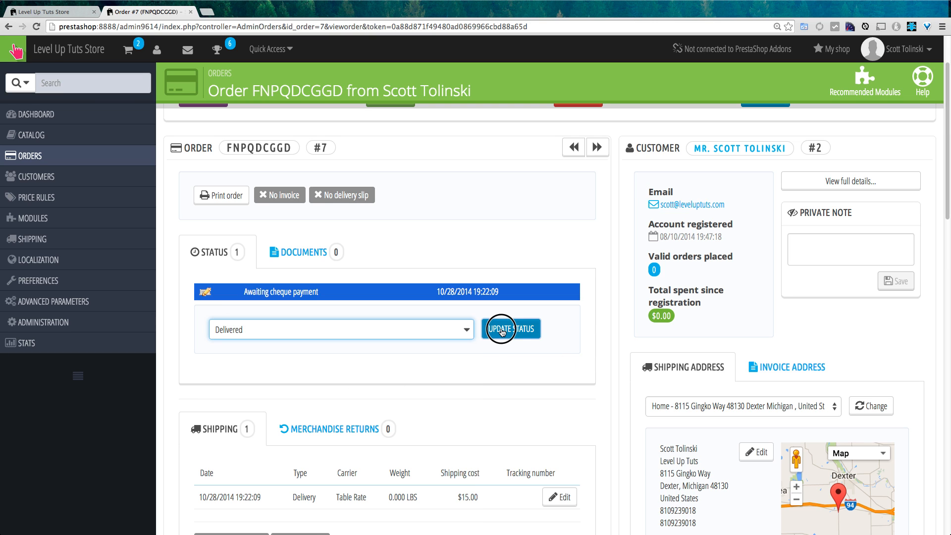
left_click(510, 328)
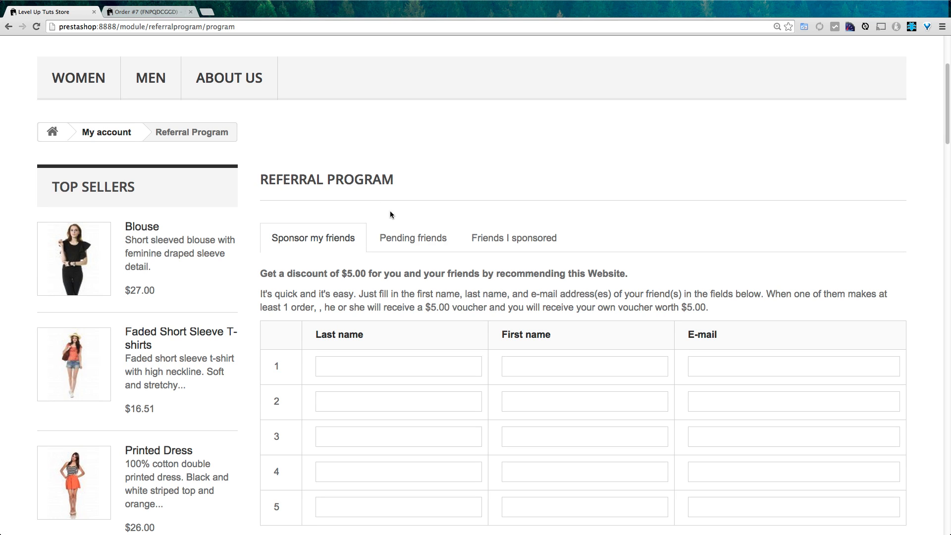
mouse_move(479, 264)
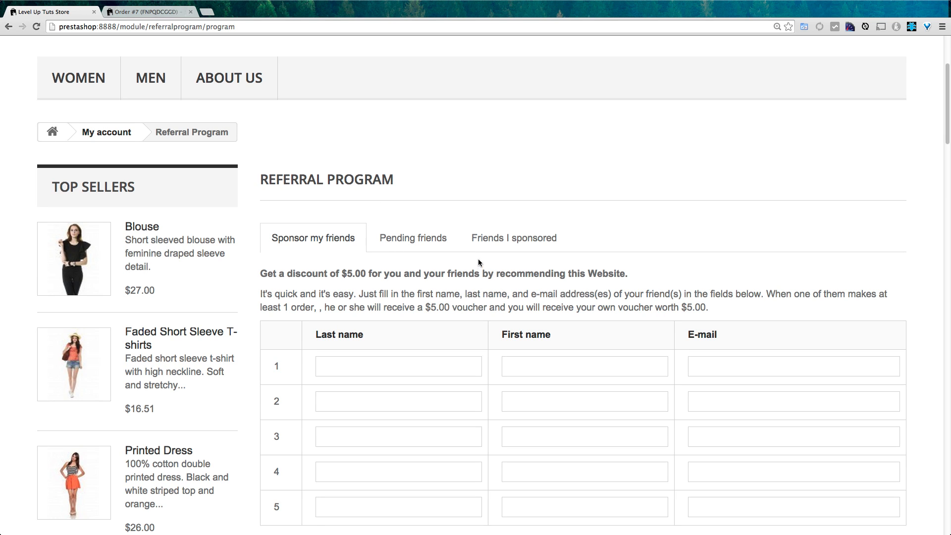
Look over the Sponsor my friends form with five friend name and e-mail slots and the $5.00 voucher note
scroll("down", 3)
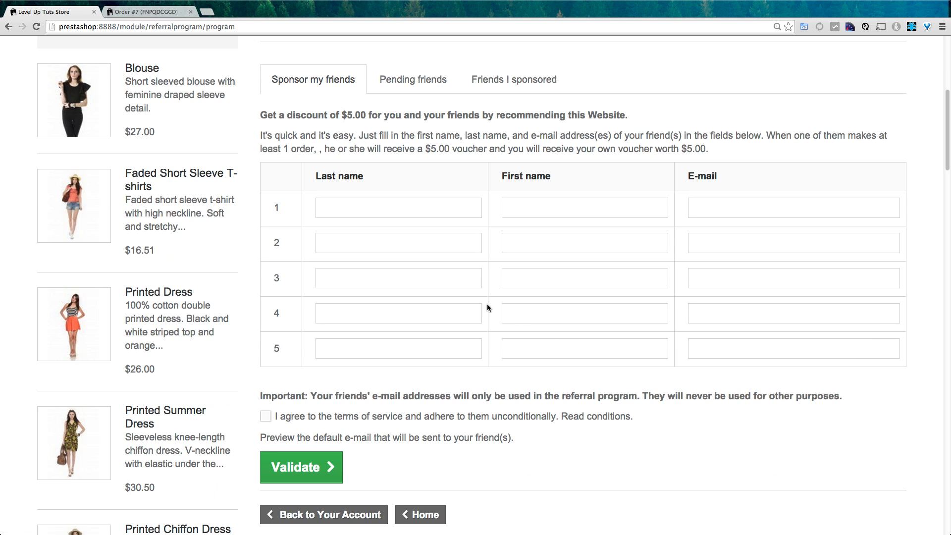
left_click(398, 207)
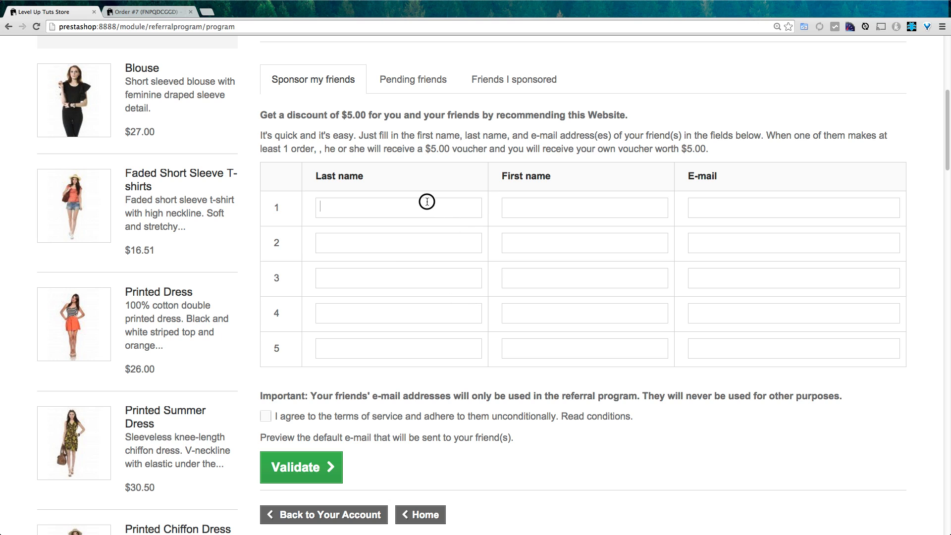
left_click(398, 207)
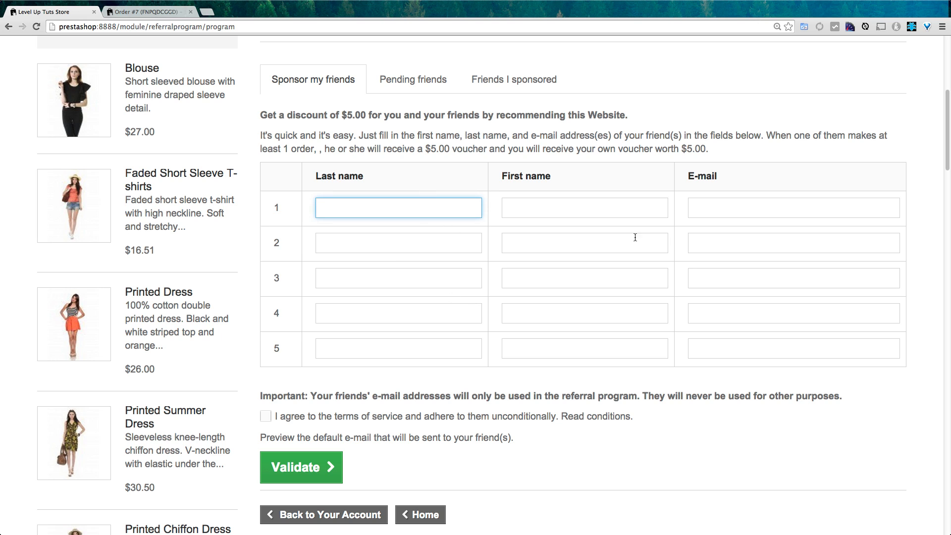
left_click(398, 207)
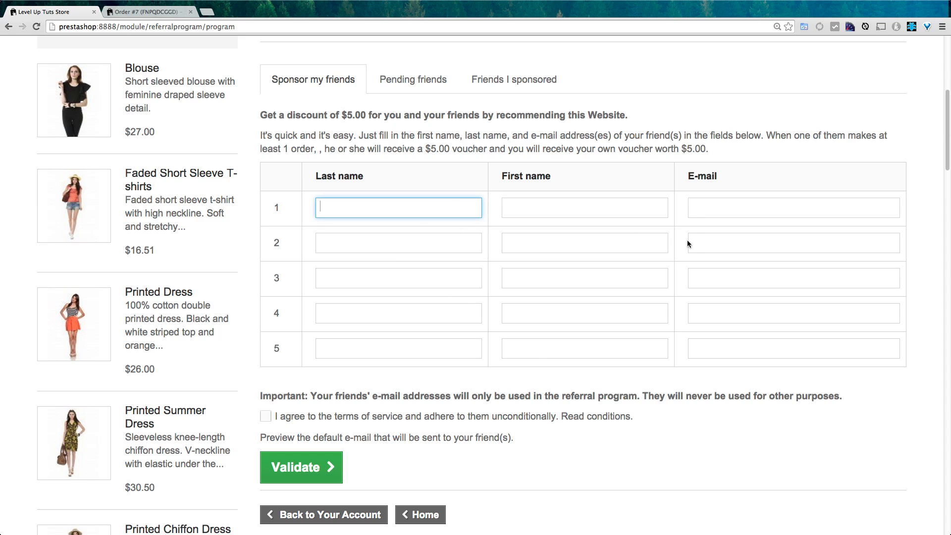
left_click_drag(801, 136, 355, 149)
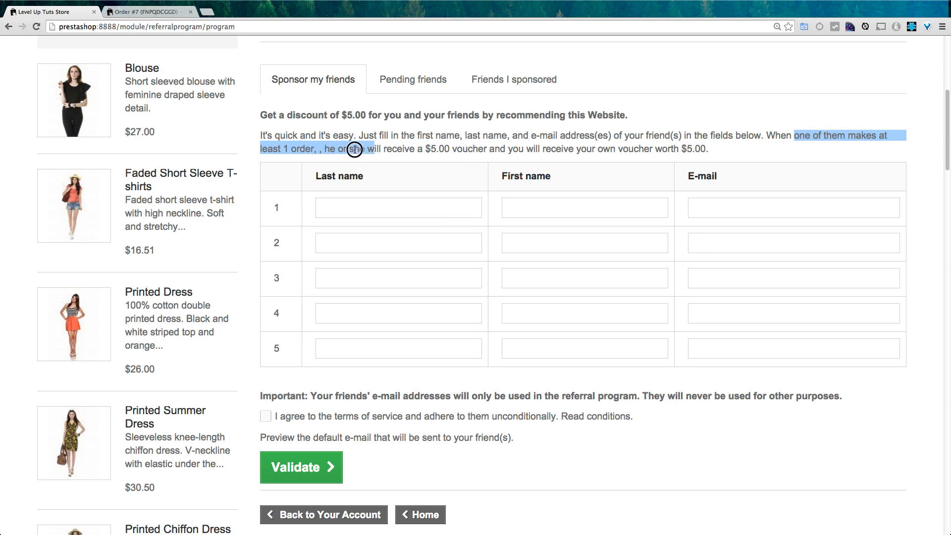
left_click(446, 151)
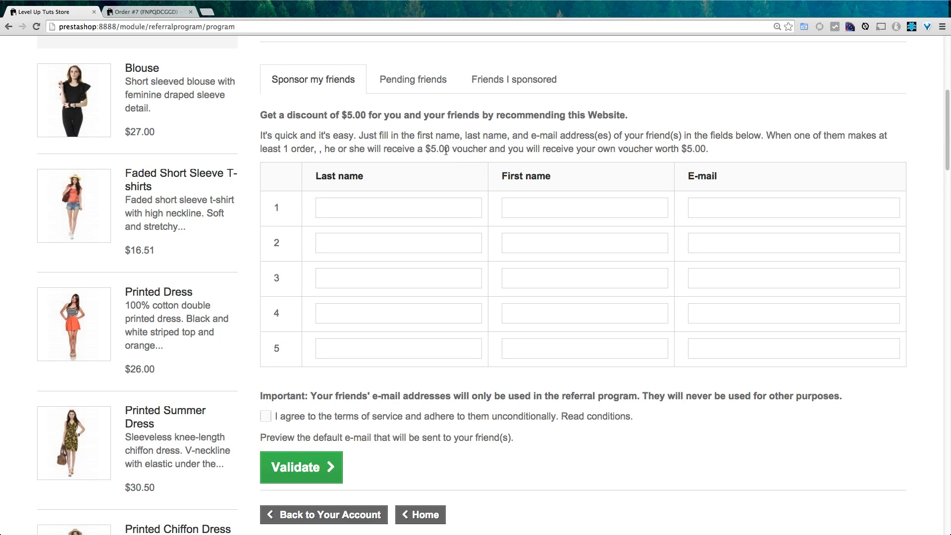
mouse_move(545, 150)
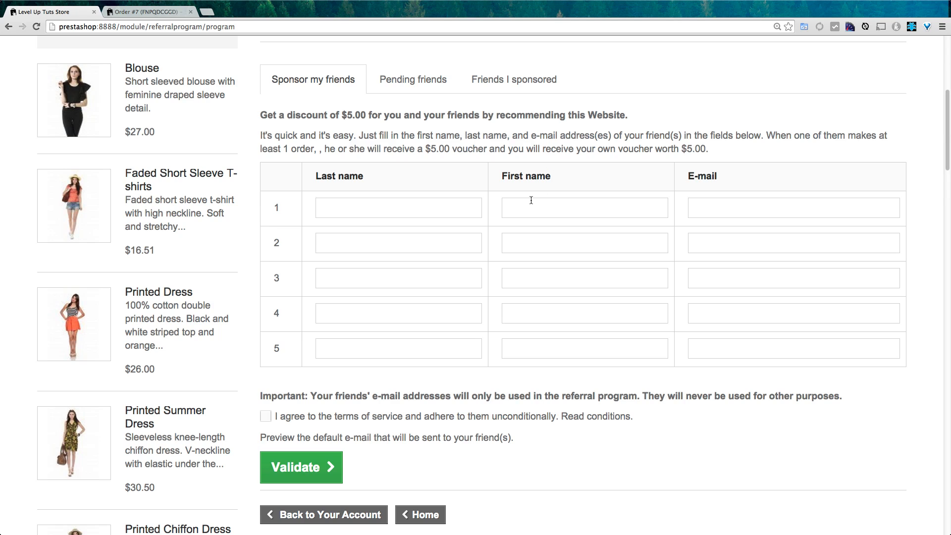
left_click(584, 207)
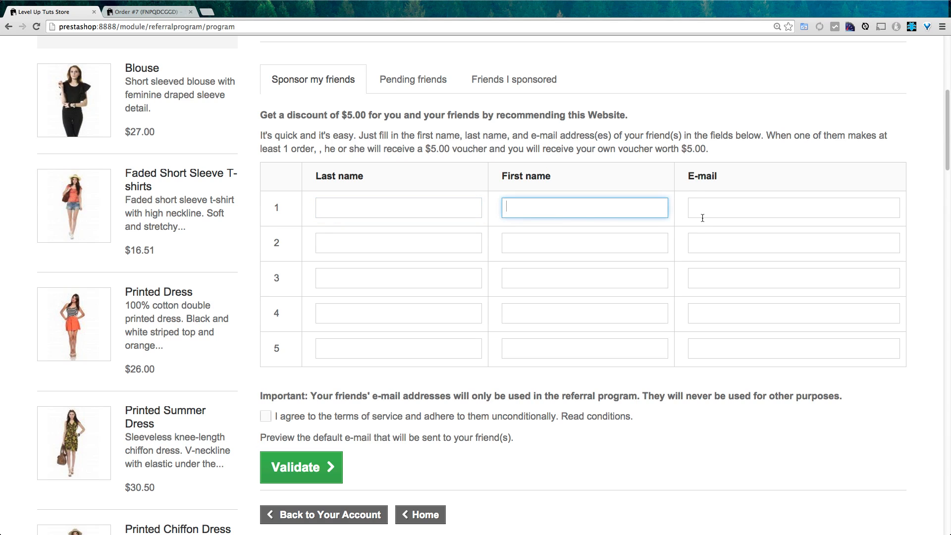
left_click(398, 243)
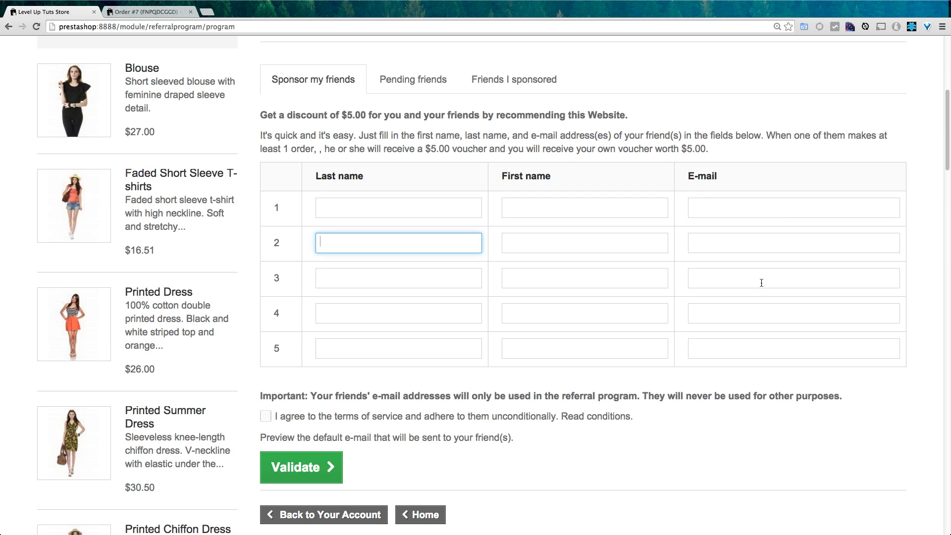
mouse_move(154, 11)
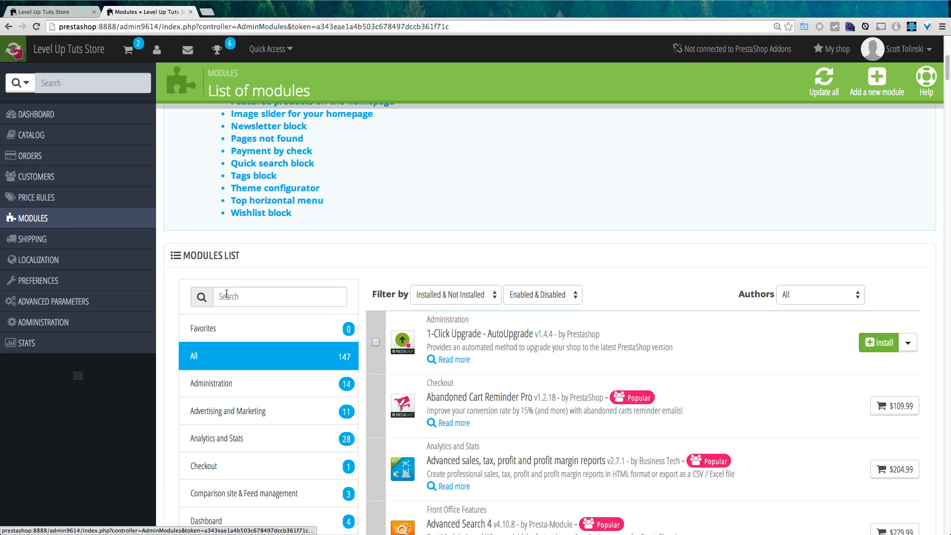
Search installed modules for 'ref' and configure the Customer referral program module
scroll("down", 3)
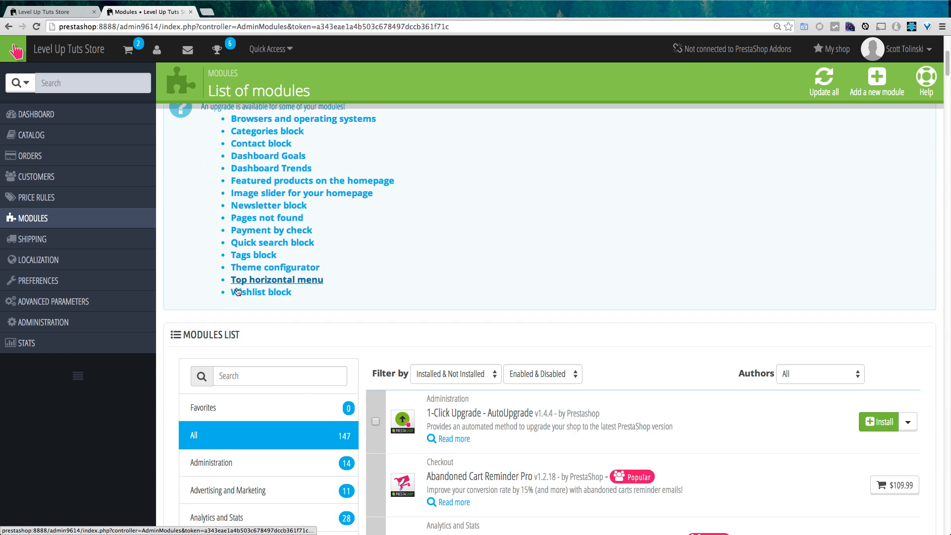
left_click(279, 375)
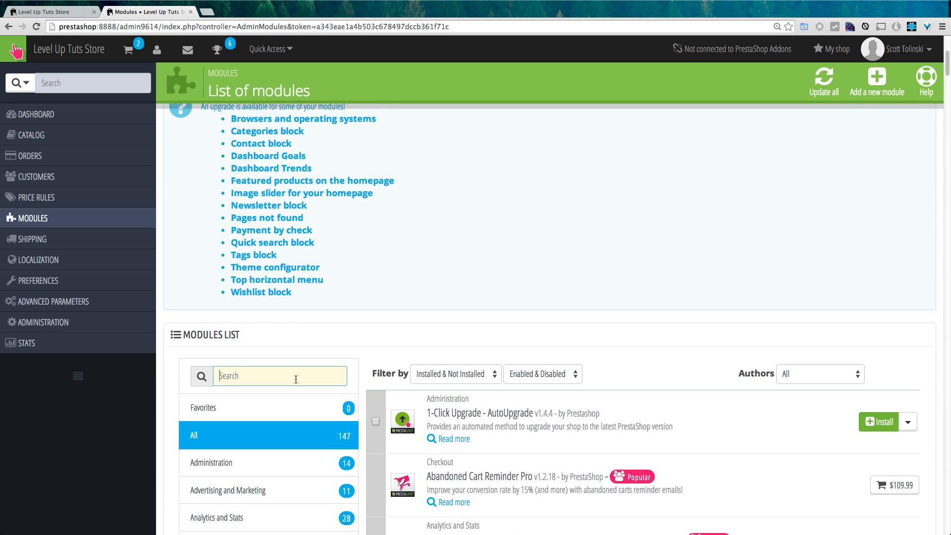
type("ref")
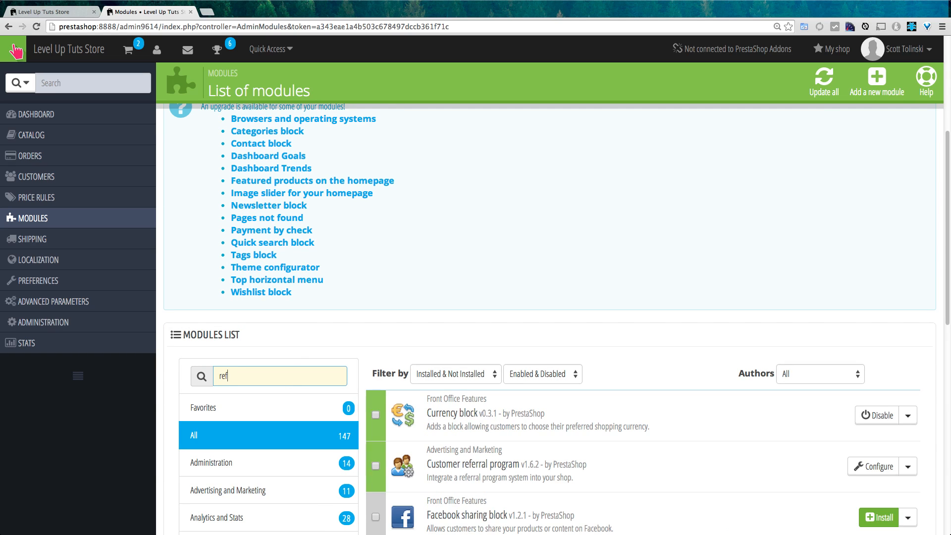
left_click(454, 374)
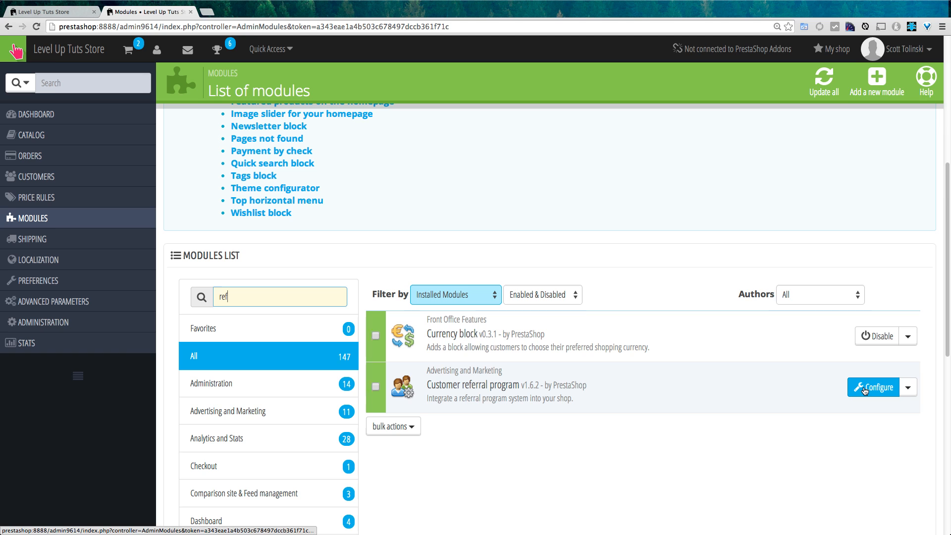
left_click(872, 387)
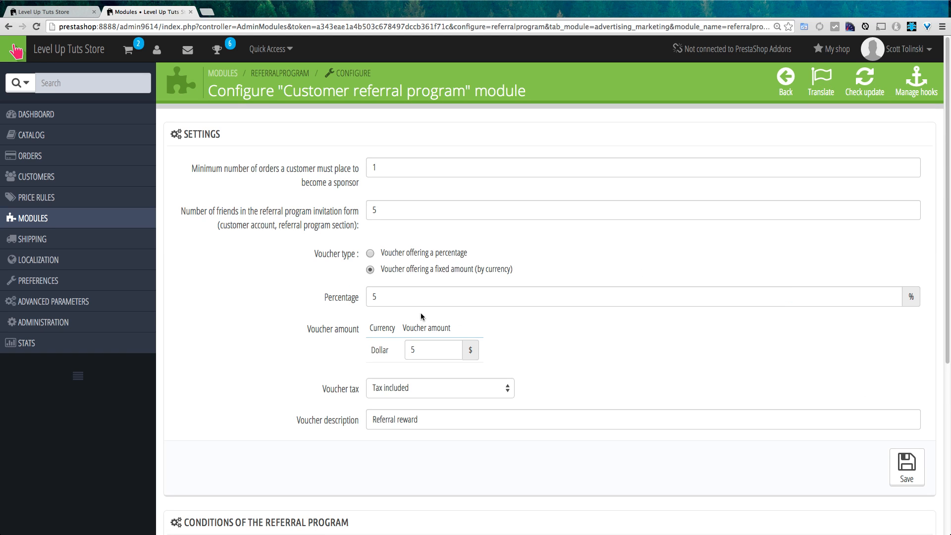
Set Number of friends to 10 and the dollar voucher amount to 10, then save
left_click(642, 210)
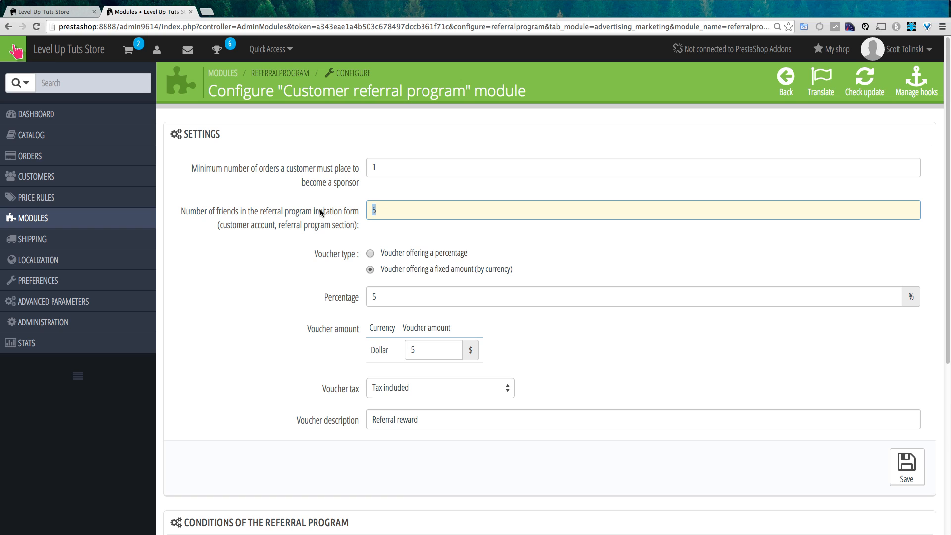
type("10")
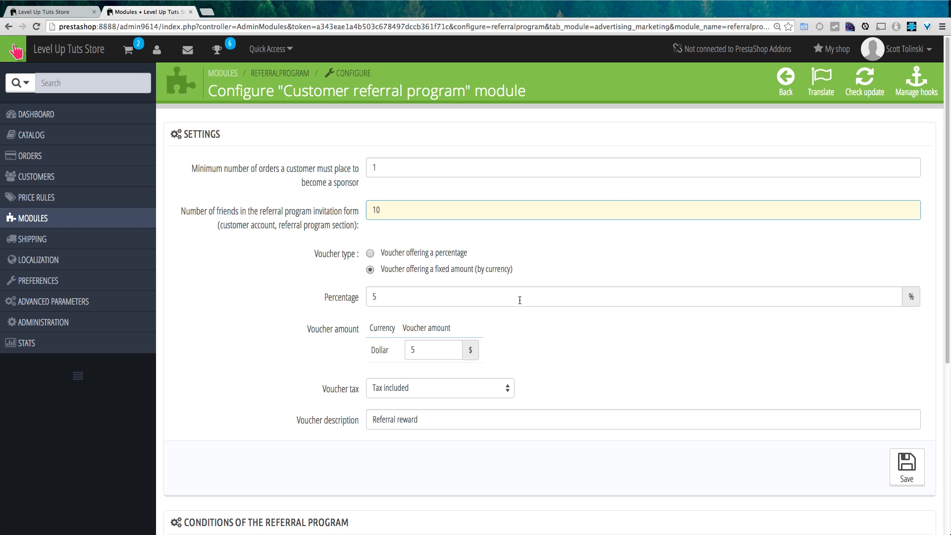
left_click(432, 349)
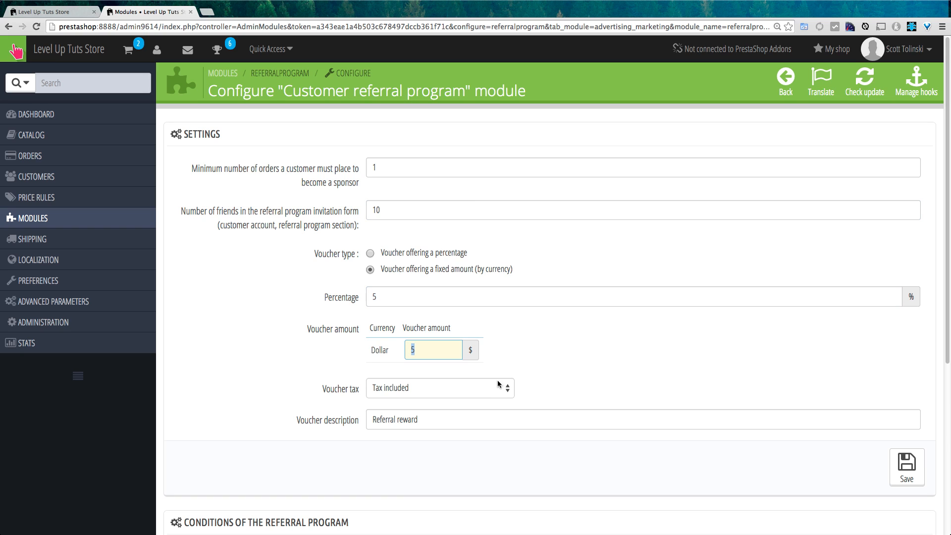
type("10")
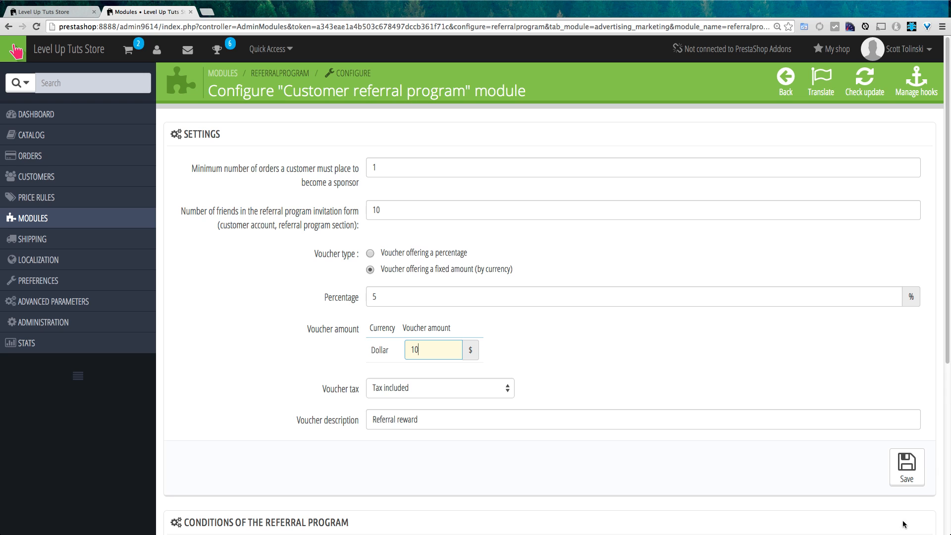
left_click(906, 466)
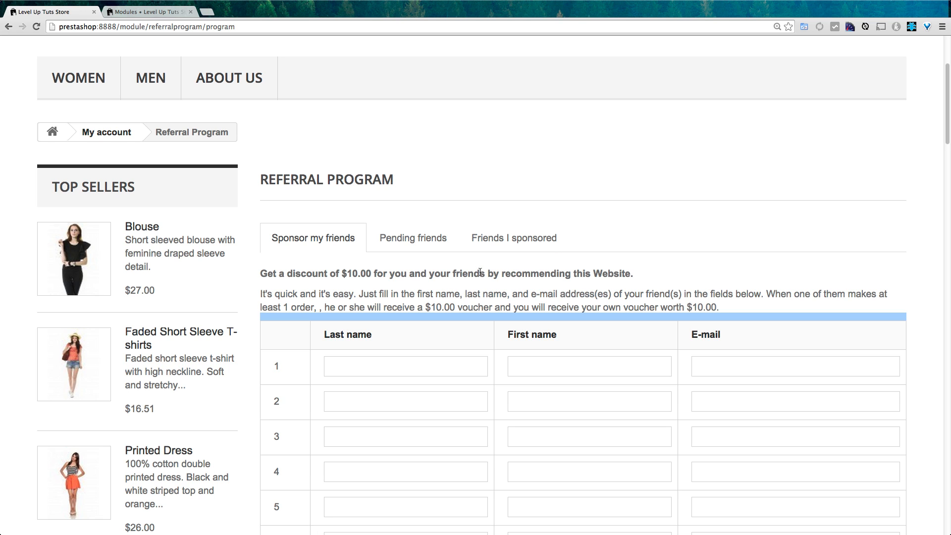
mouse_move(629, 3)
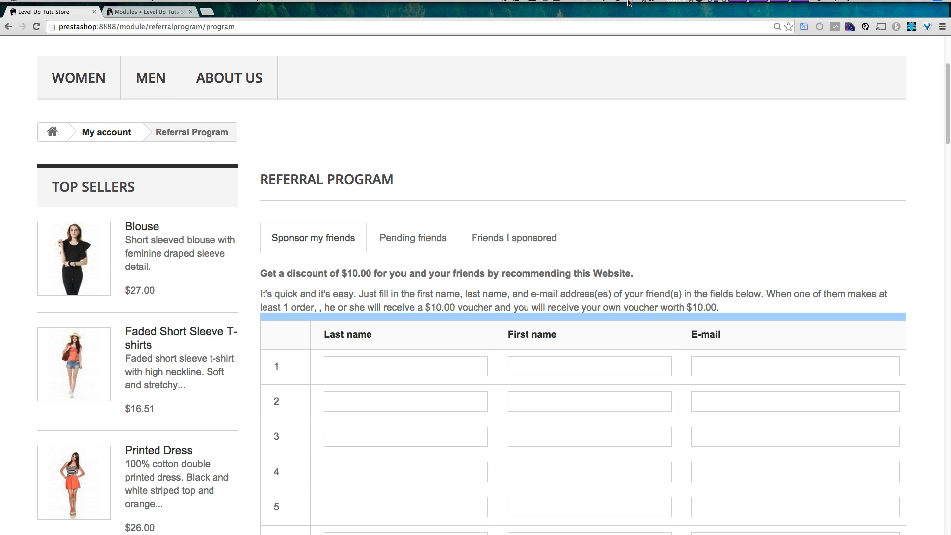